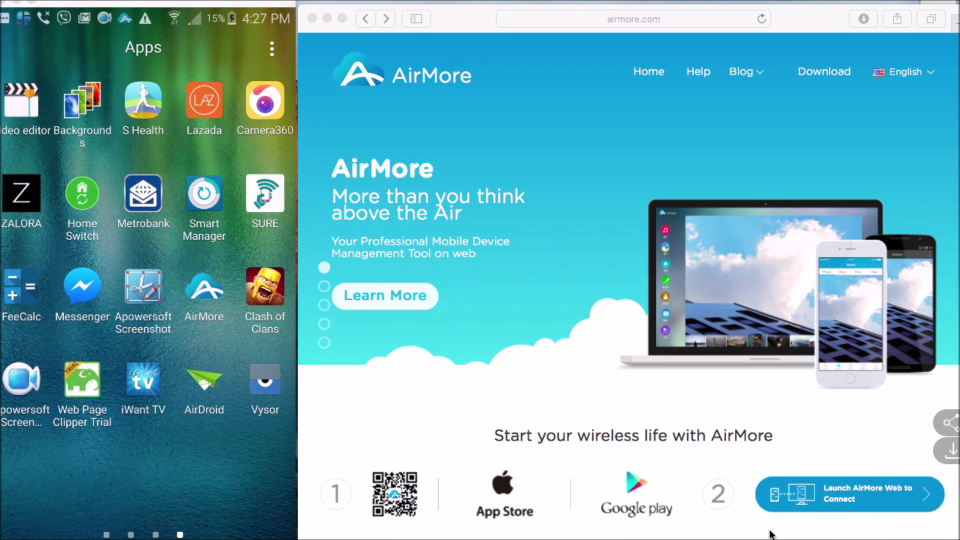
Launch AirMore Web from airmore.com to reach the QR code connection page
click(632, 19)
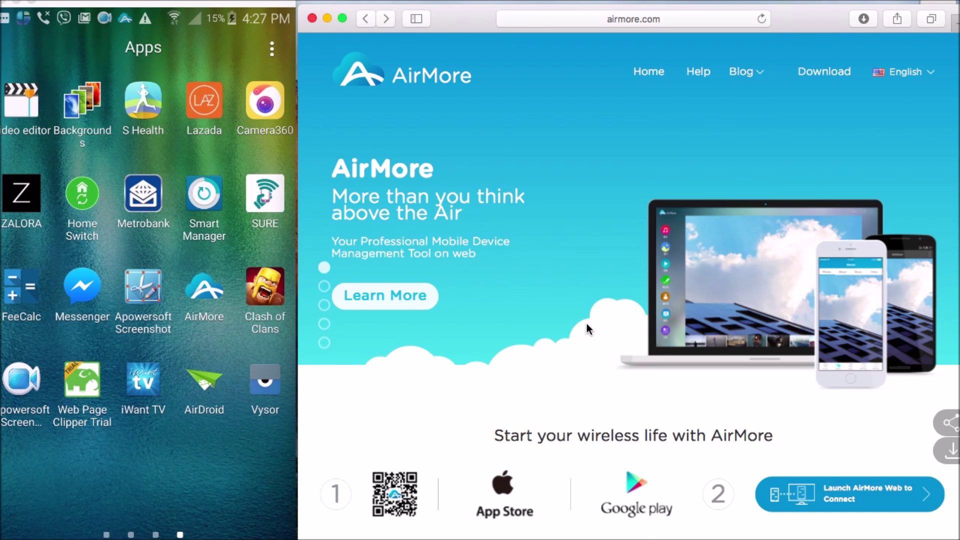
click(847, 493)
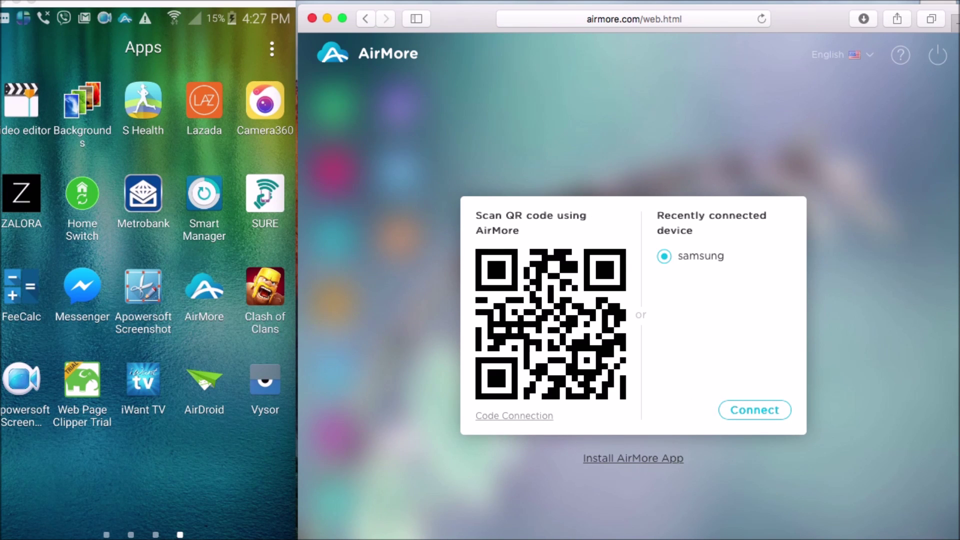
mouse_move(204, 304)
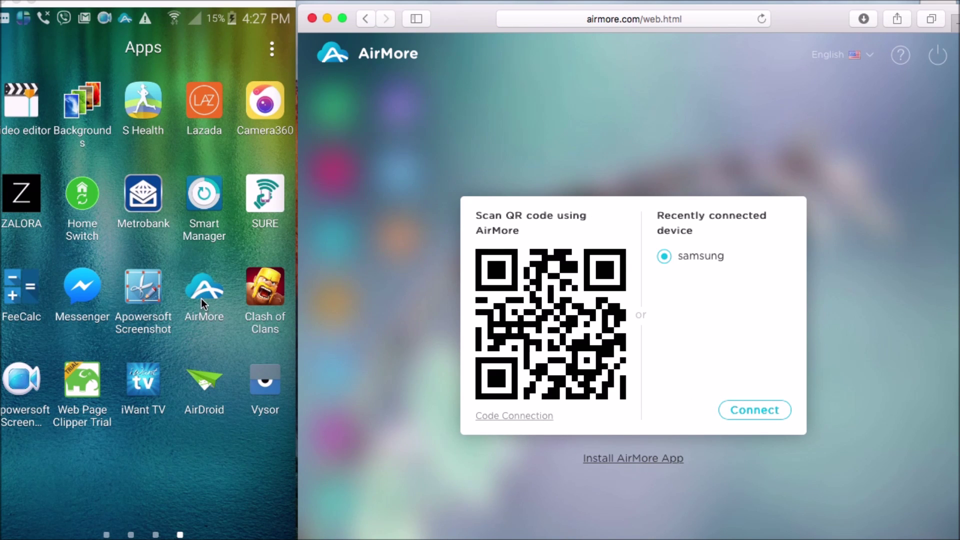
Scan the web QR code with the phone app, accept the connection, then disconnect
click(204, 288)
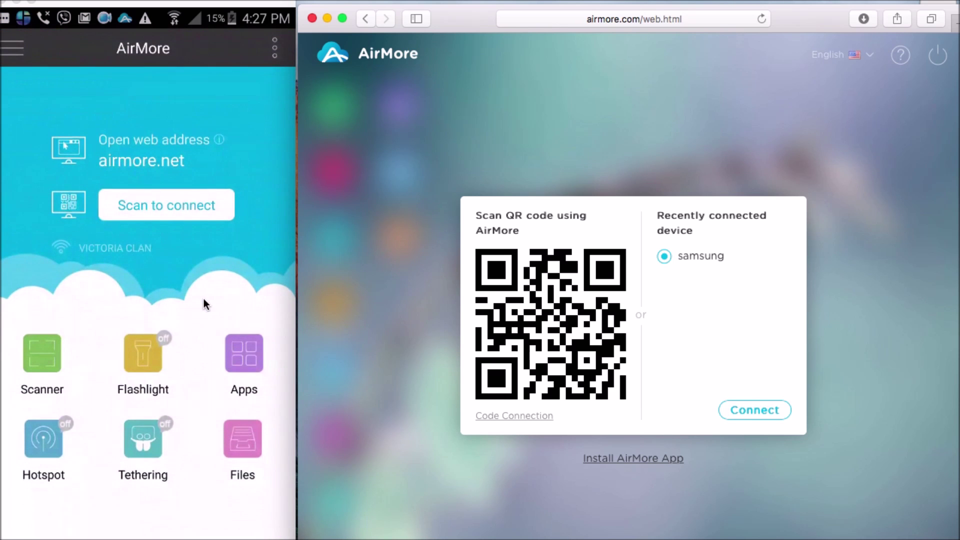
mouse_move(361, 331)
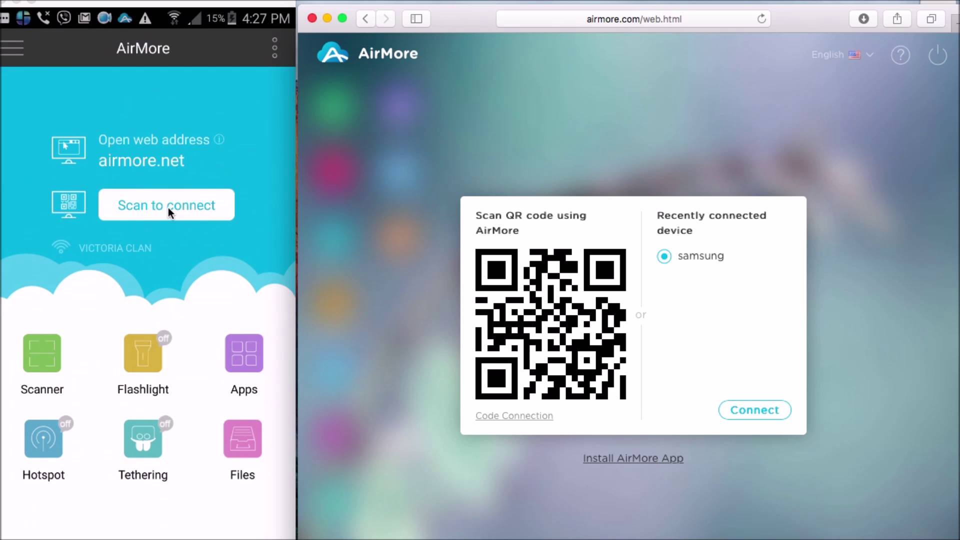
mouse_move(509, 242)
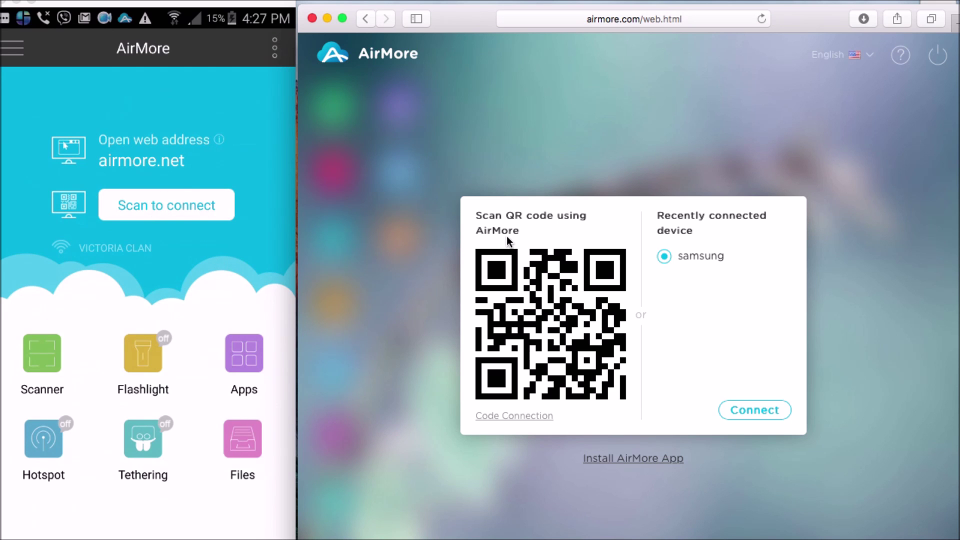
mouse_move(515, 245)
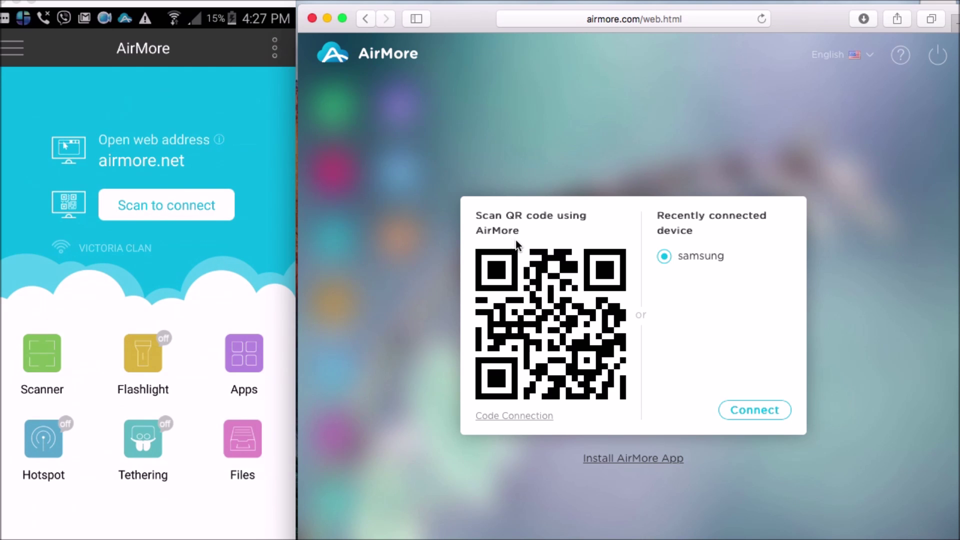
click(165, 205)
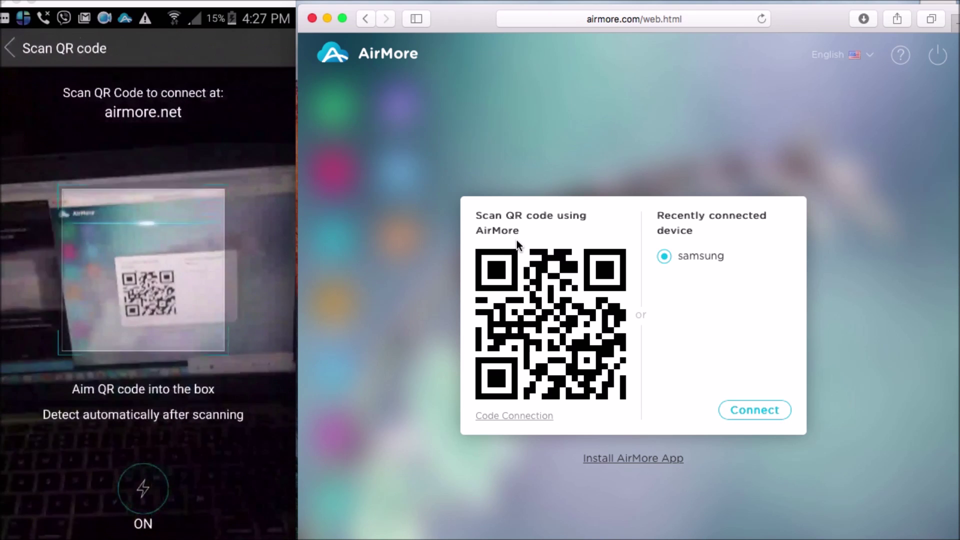
click(754, 410)
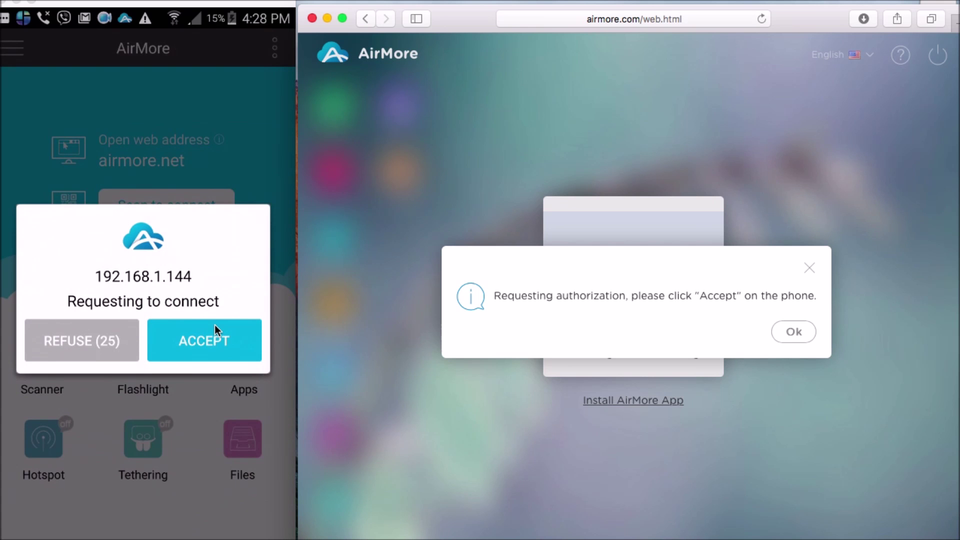
click(204, 341)
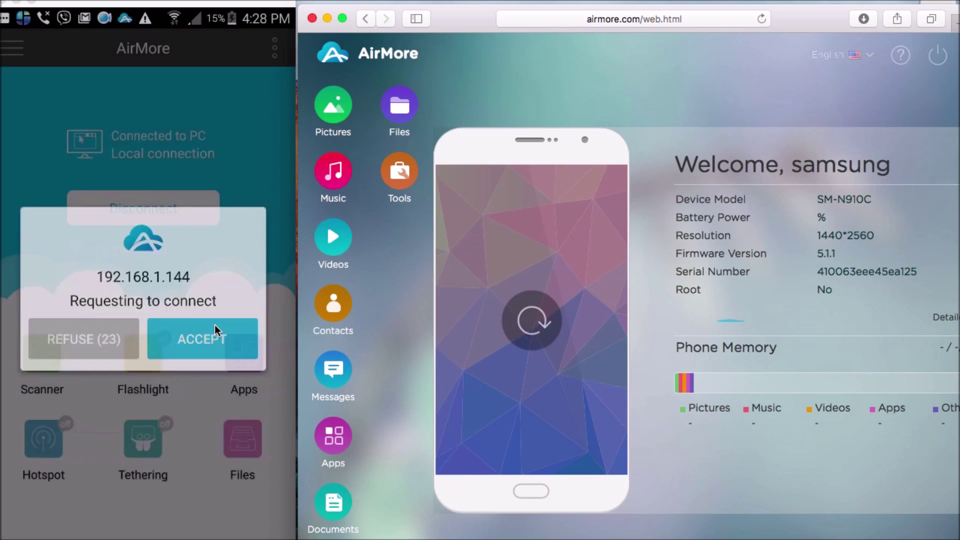
click(202, 339)
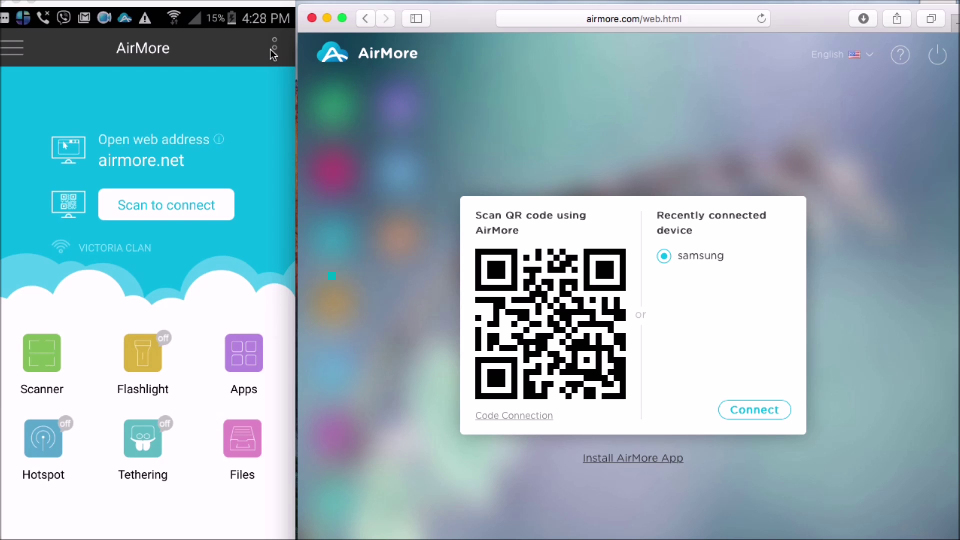
click(273, 48)
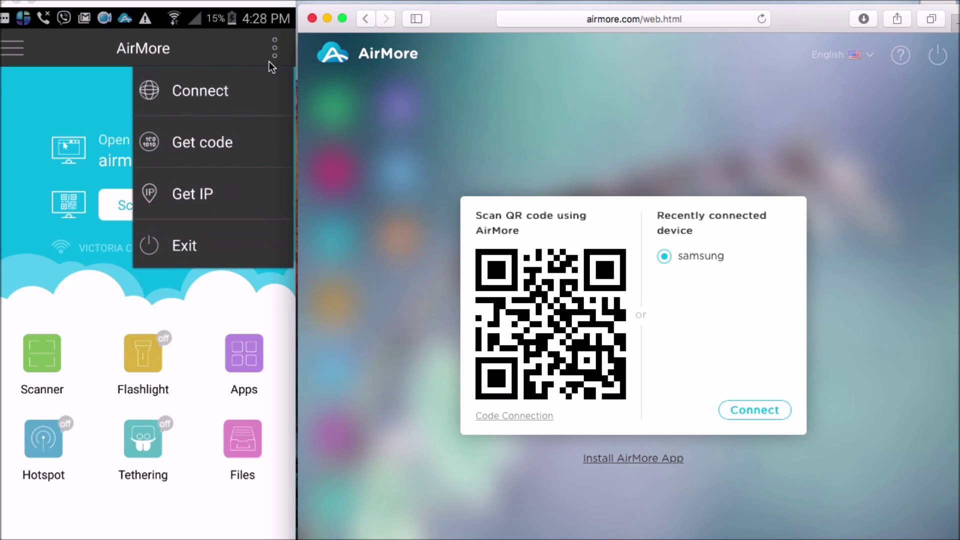
mouse_move(202, 142)
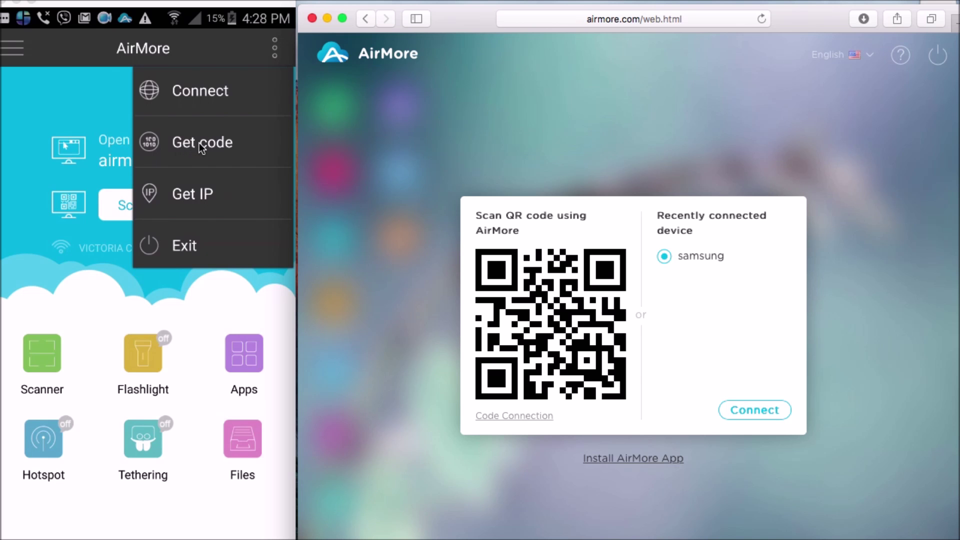
click(202, 142)
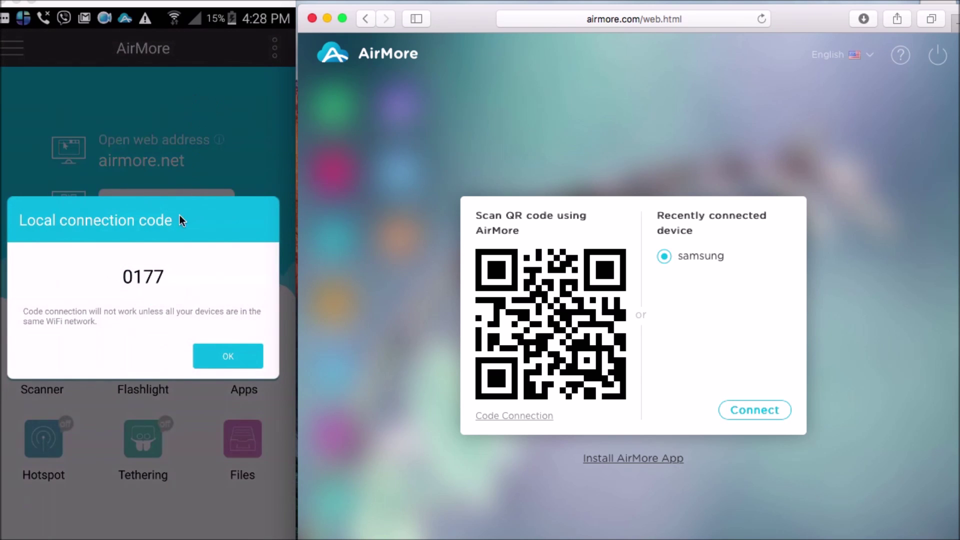
mouse_move(152, 291)
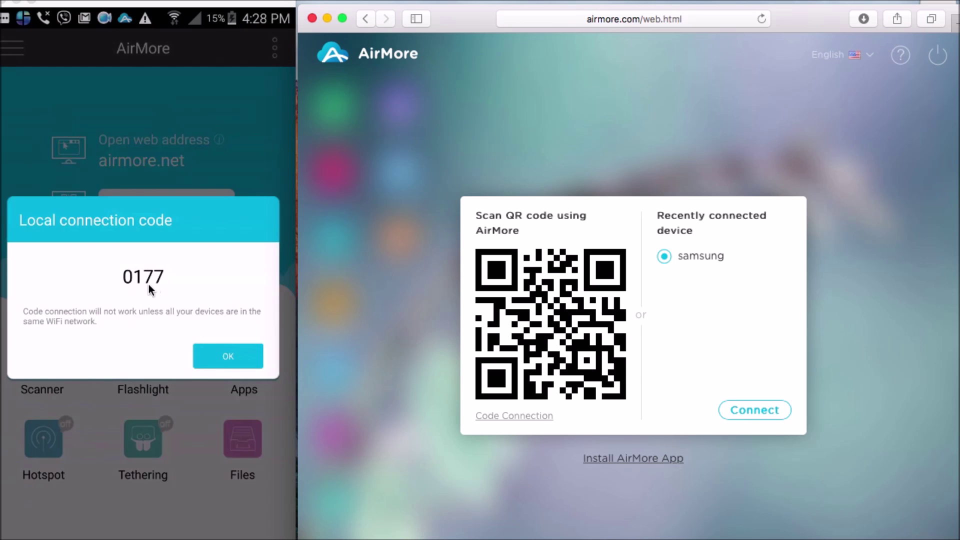
click(228, 356)
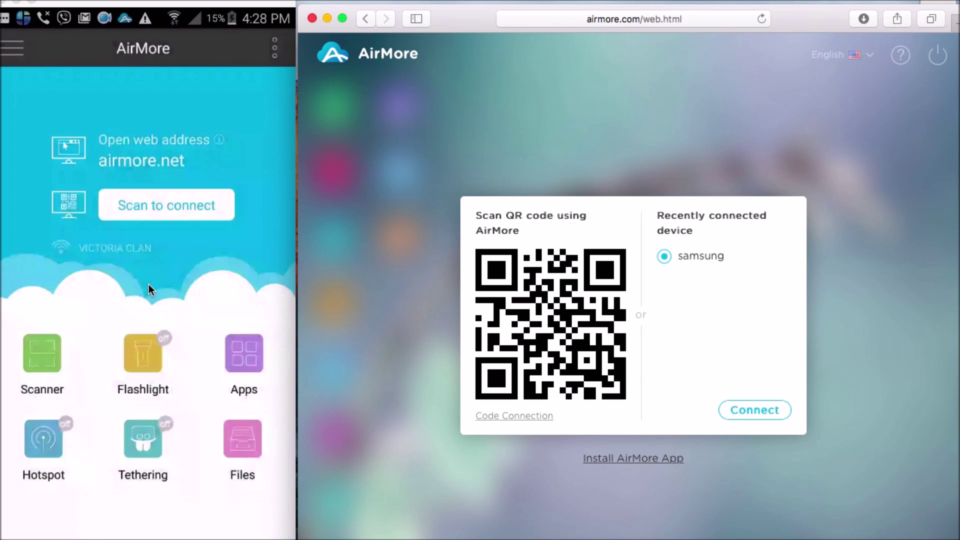
mouse_move(503, 422)
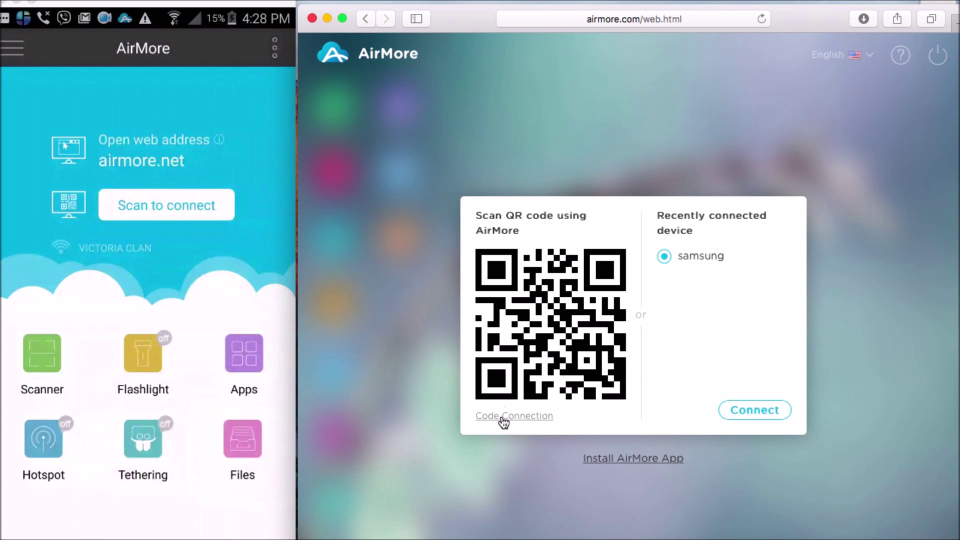
click(514, 415)
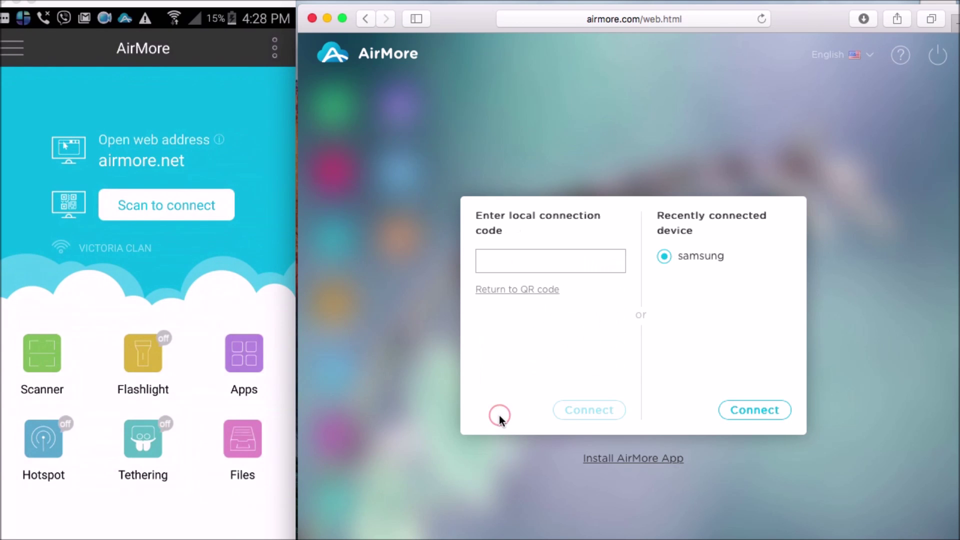
click(548, 260)
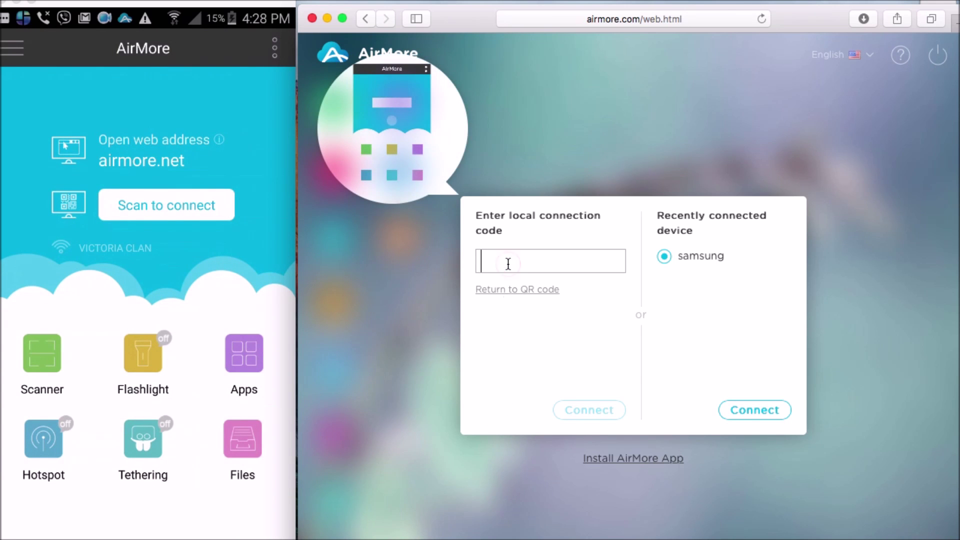
text(o)
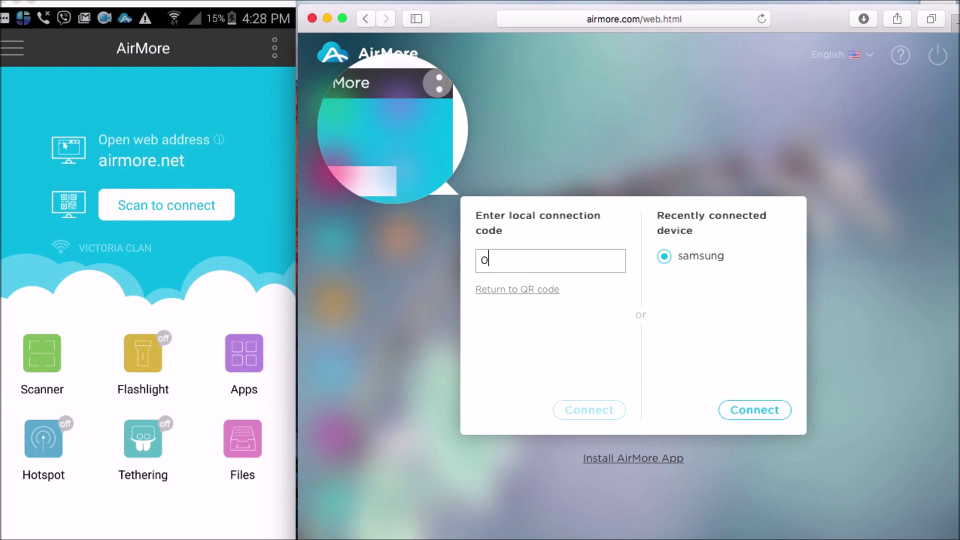
text(17)
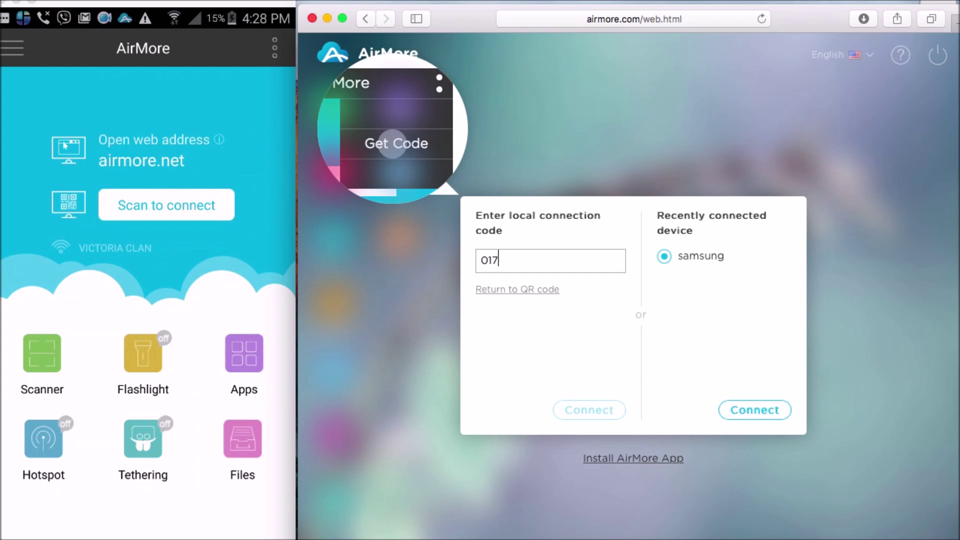
text(7)
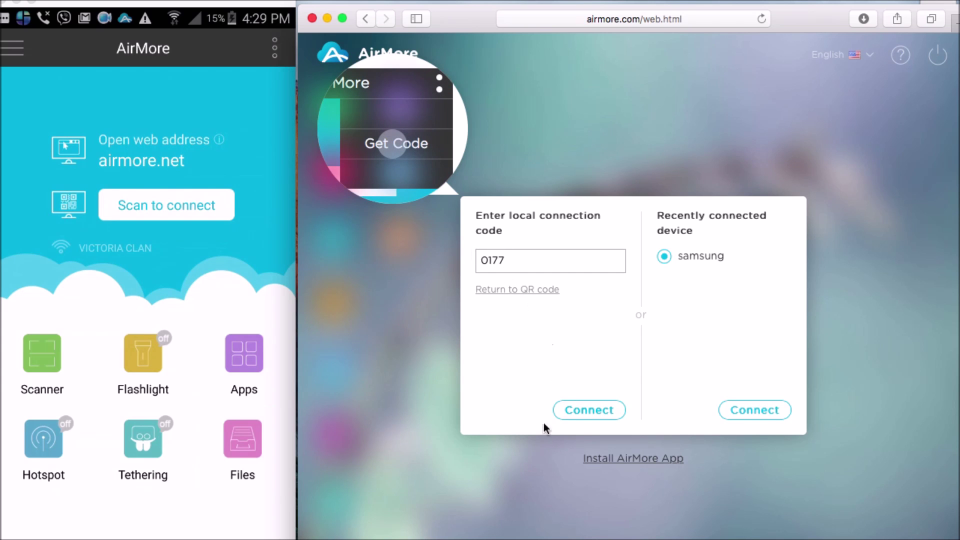
click(588, 410)
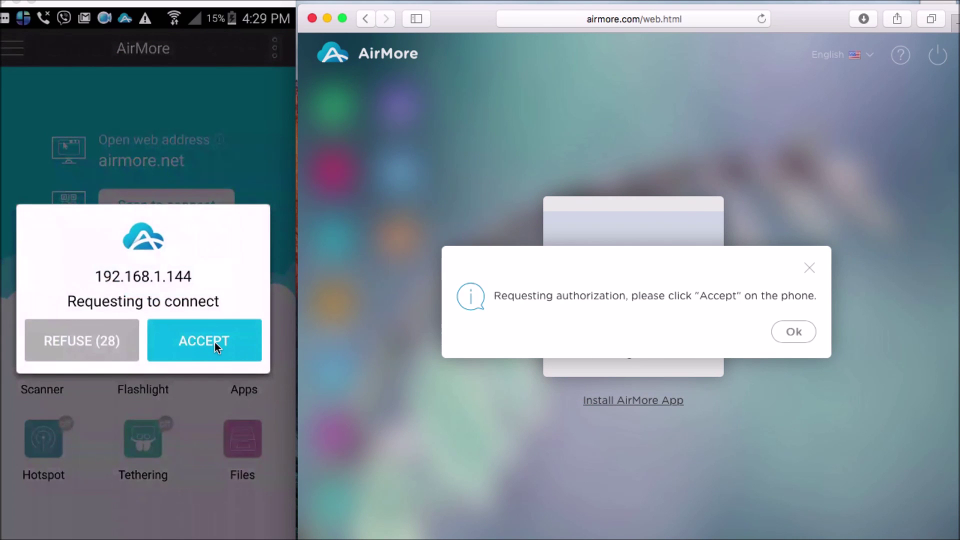
click(204, 341)
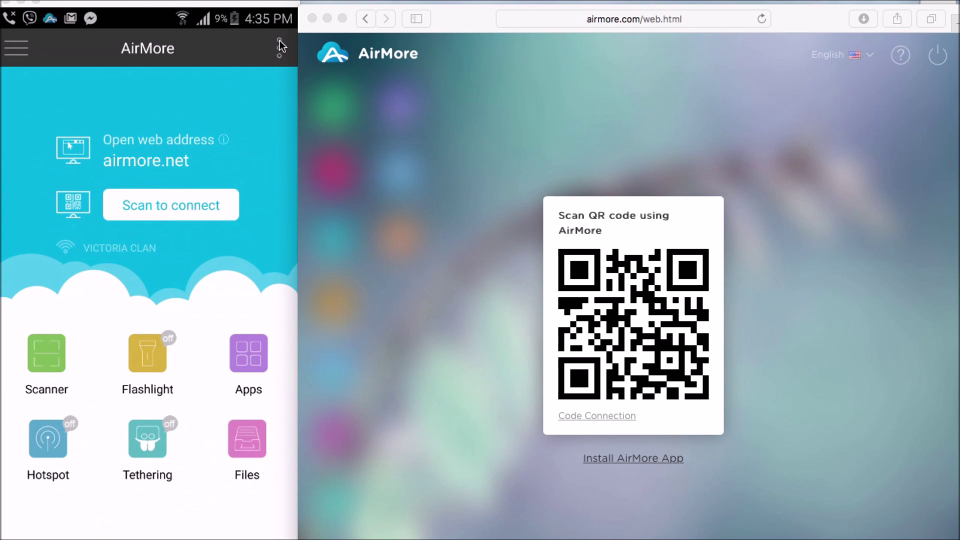
Show the phone's IP address 192.168.1.119:2333 from the app menu and dismiss it
click(280, 48)
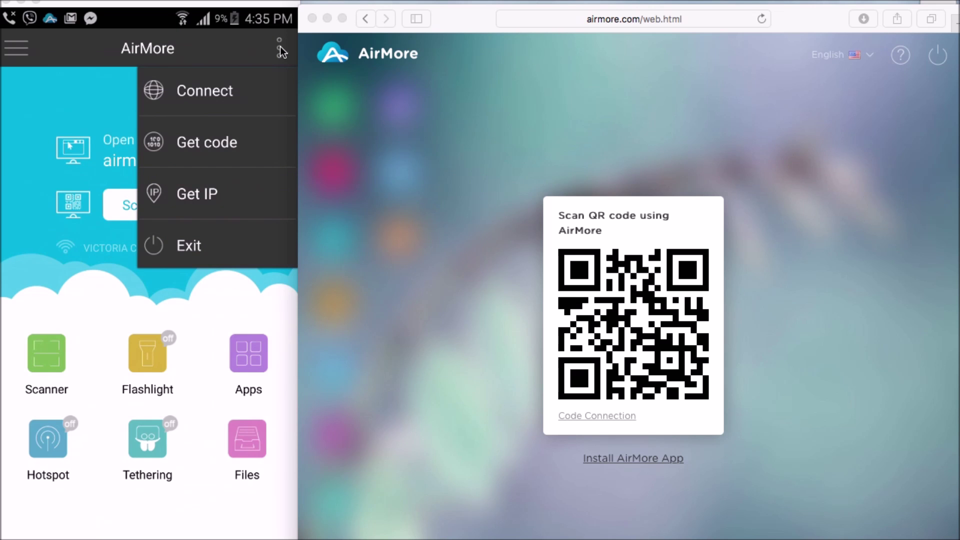
click(197, 193)
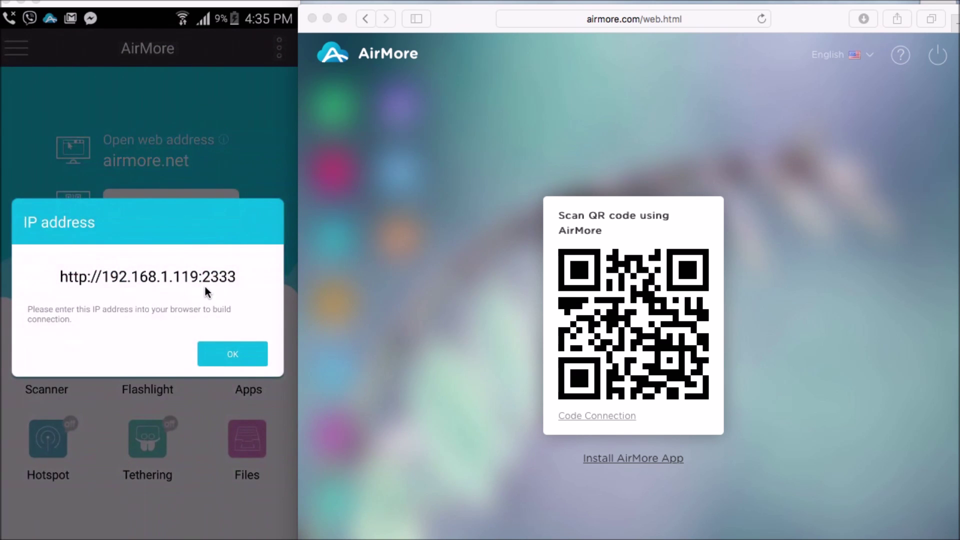
click(232, 354)
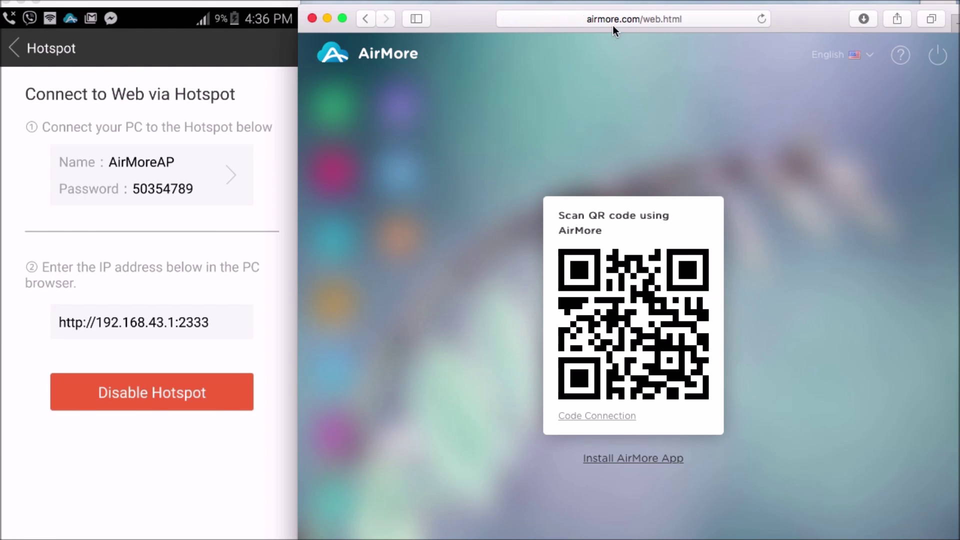
click(633, 19)
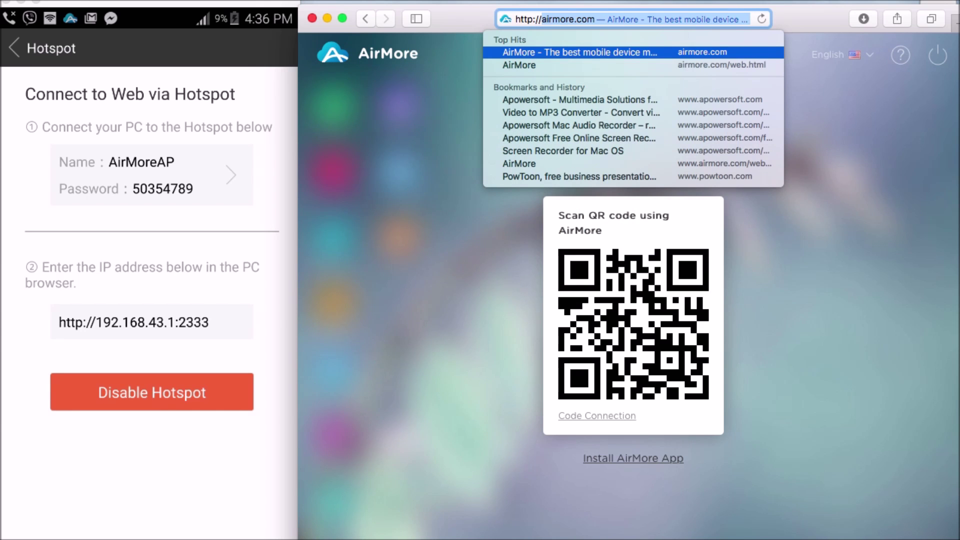
text(http://192.168.43.1)
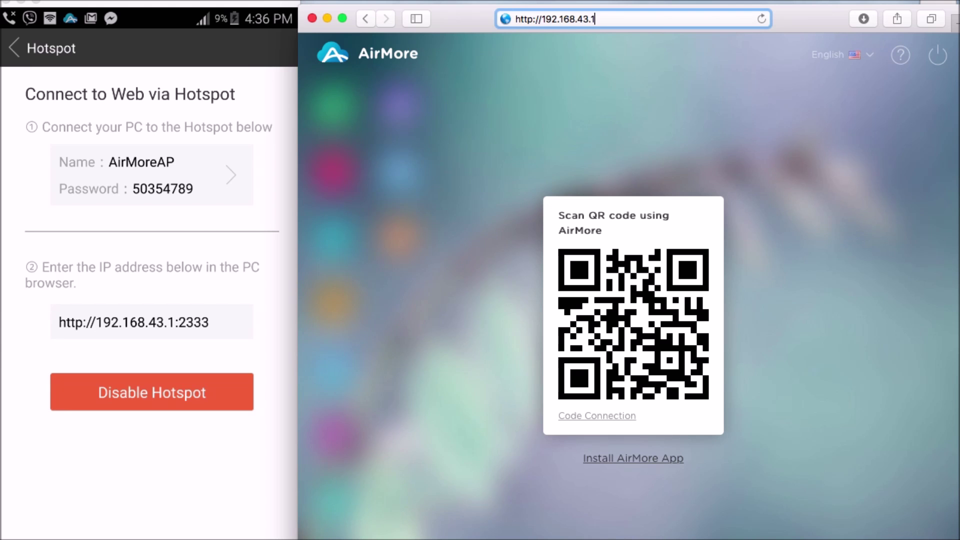
text(:2)
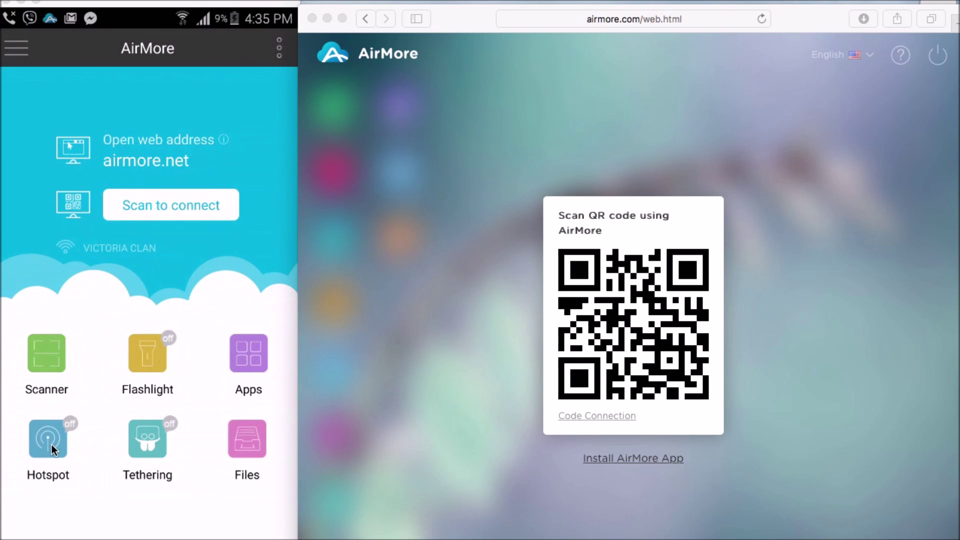
click(48, 439)
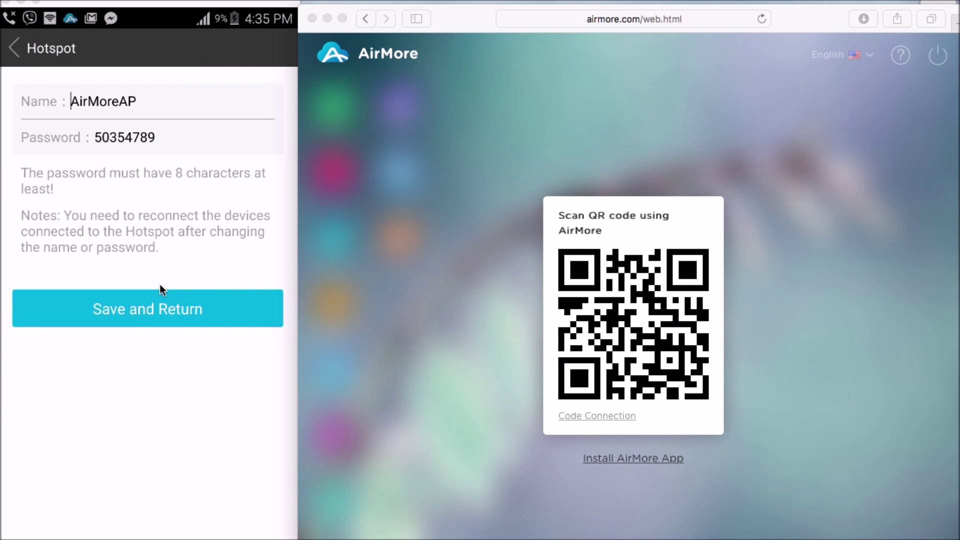
click(147, 309)
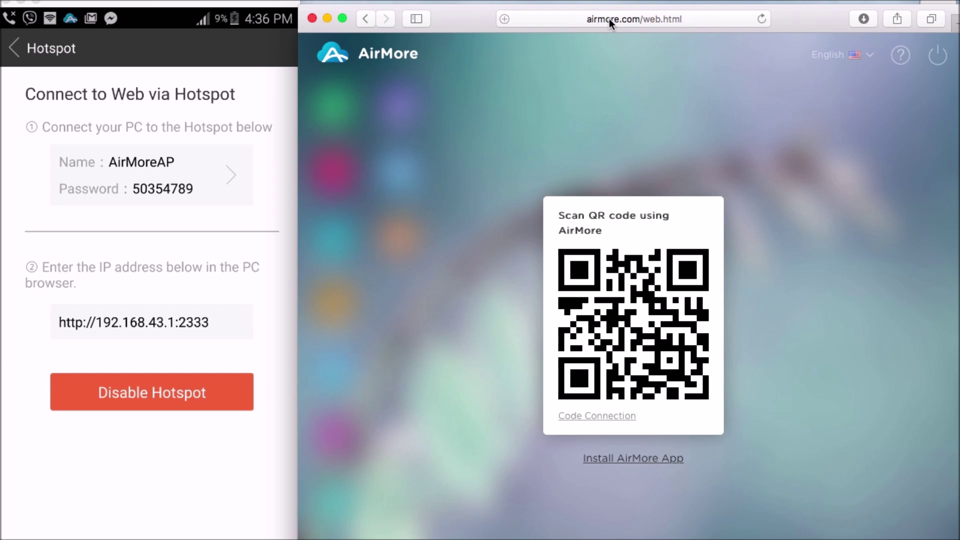
click(633, 19)
text(http://192)
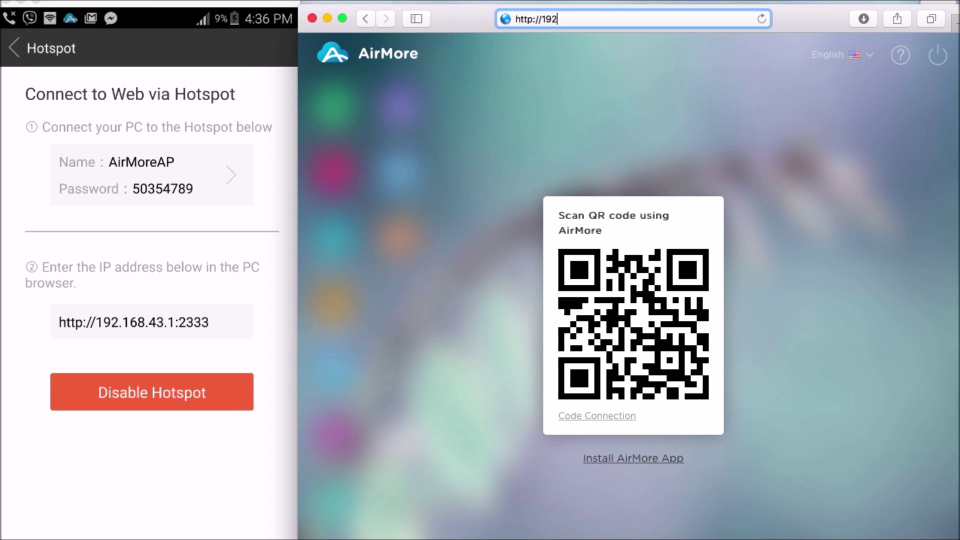
text(.168.43.1)
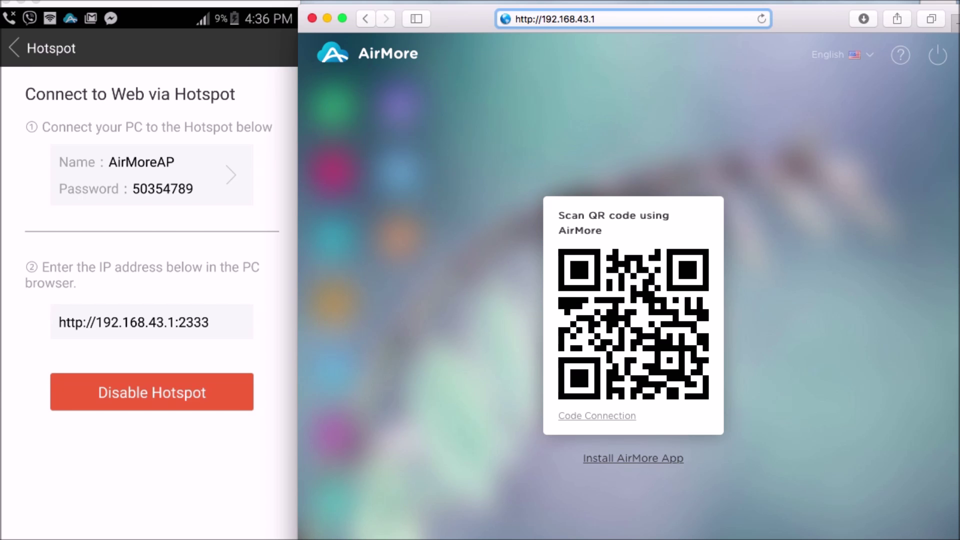
text(:23)
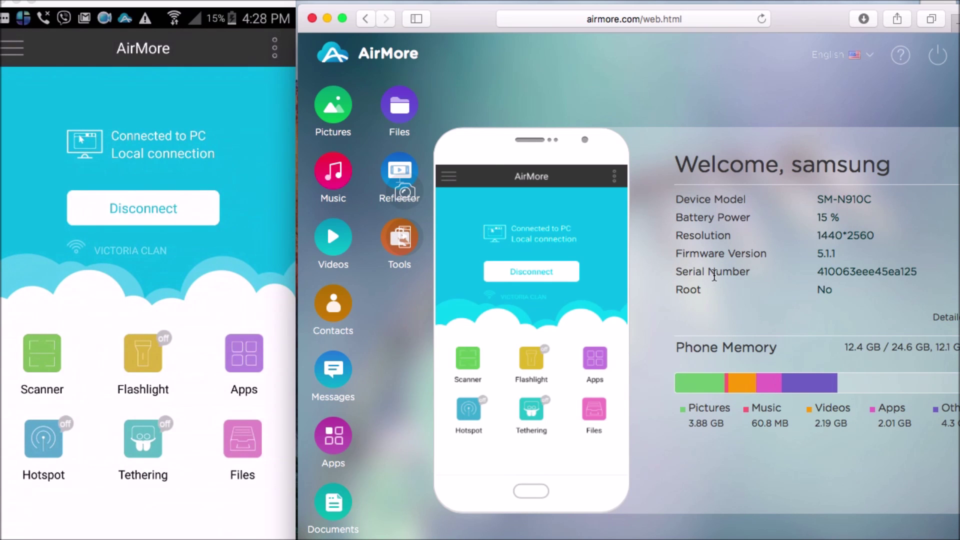
Disconnect the samsung phone using the power icon and confirm with Yes
click(530, 271)
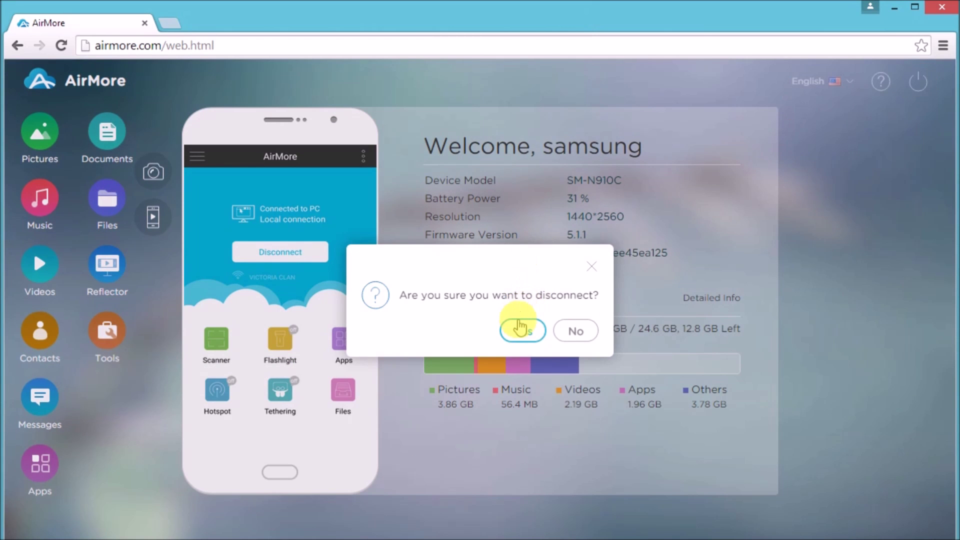
click(521, 331)
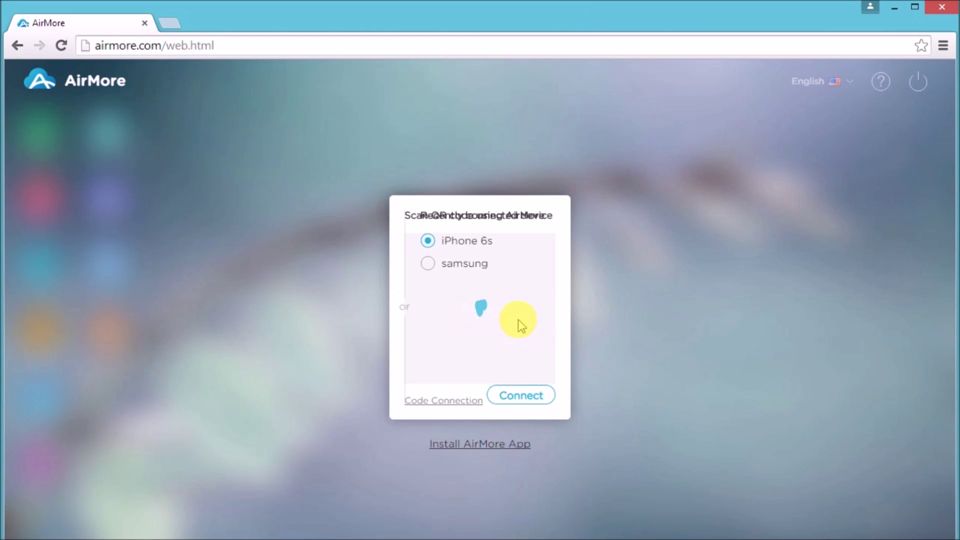